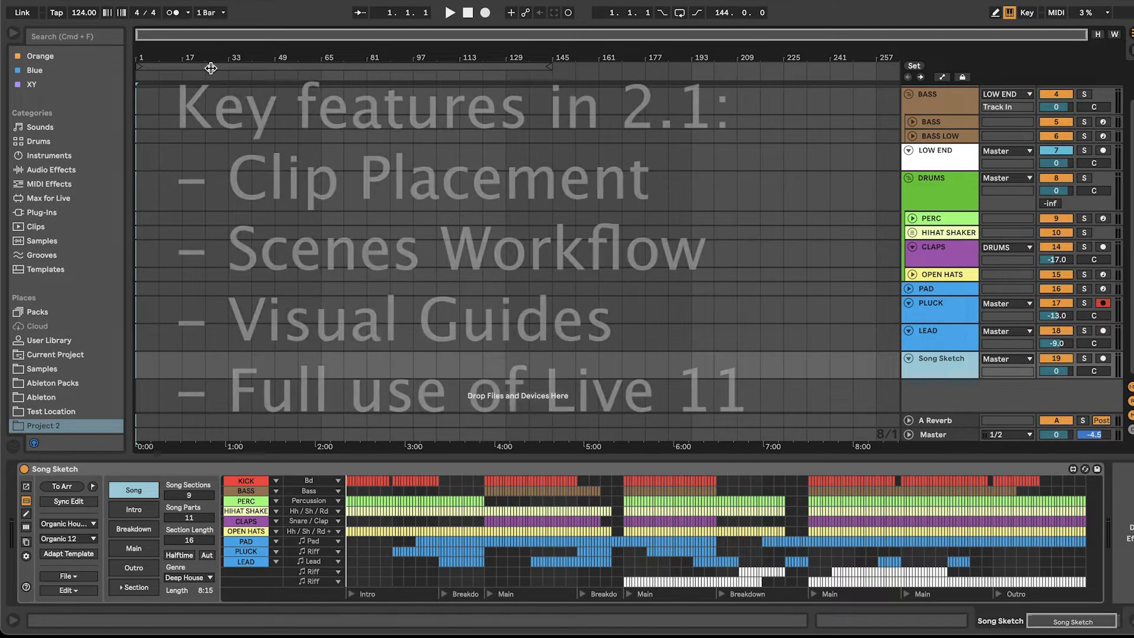
Step: Write the Song Sketch arrangement into bass, drums, pad, pluck and lead tracks with To Arr
{"action": "left_click", "coordinate": [59, 486]}
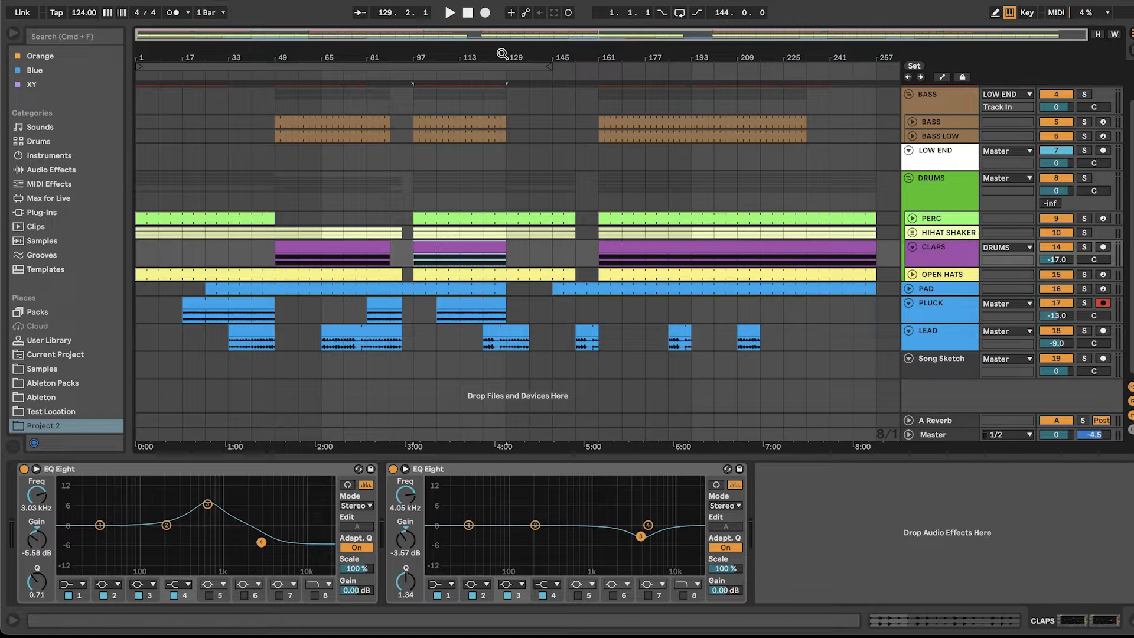
Step: Select the Song Sketch track to show its device again
{"action": "left_click", "coordinate": [940, 358]}
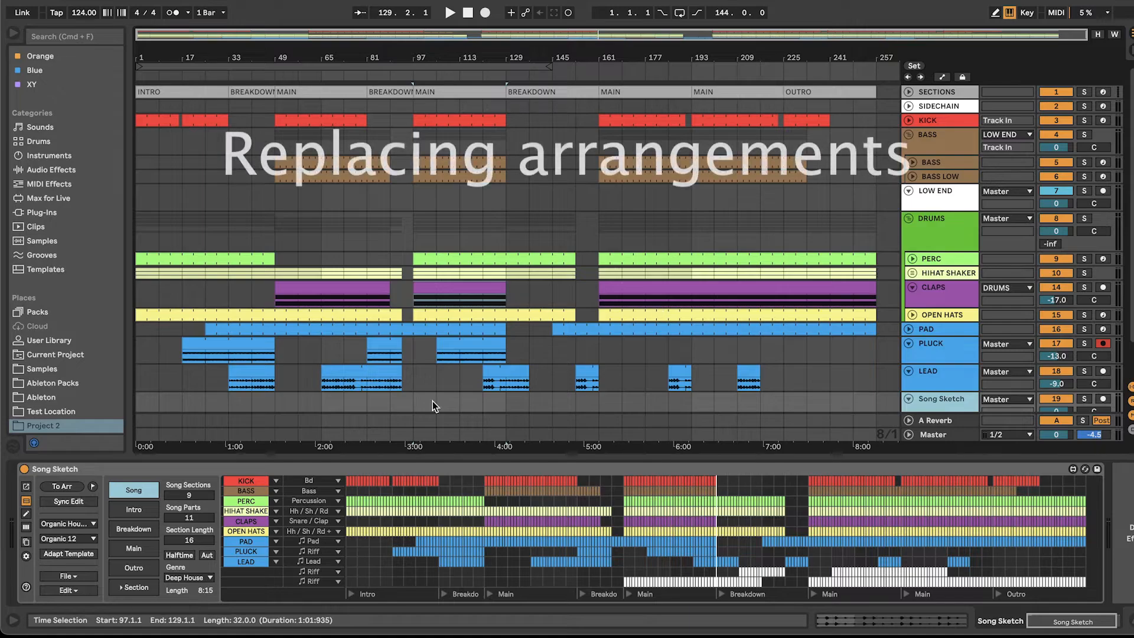
Step: Choose the Organic 15 template in Song Sketch and send it To Arr
{"action": "left_click", "coordinate": [64, 538]}
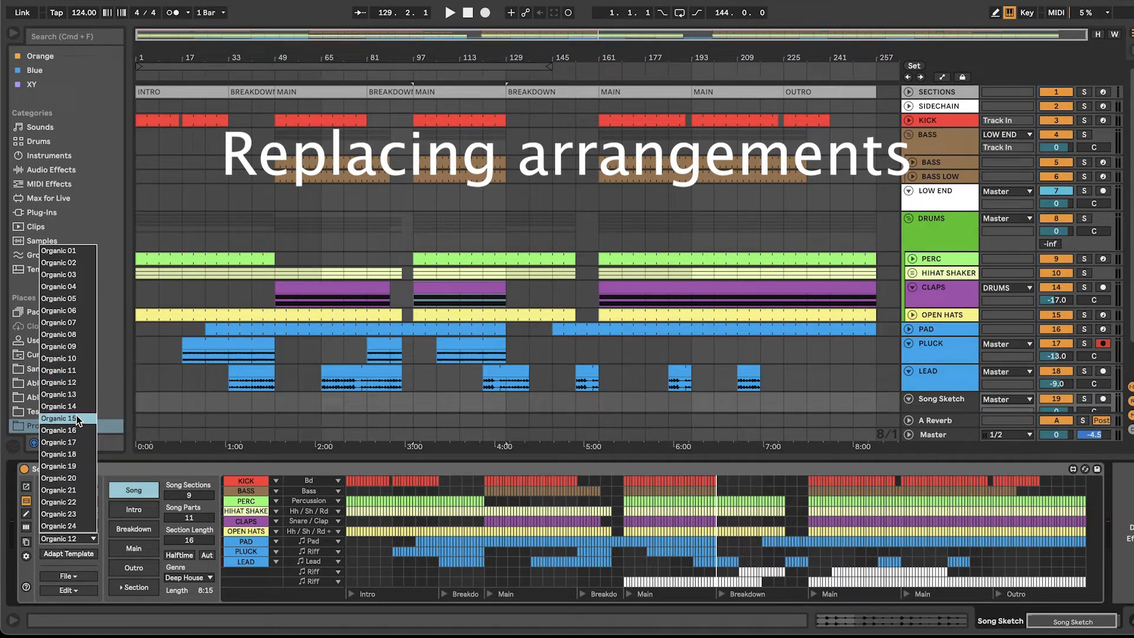
{"action": "left_click", "coordinate": [59, 419]}
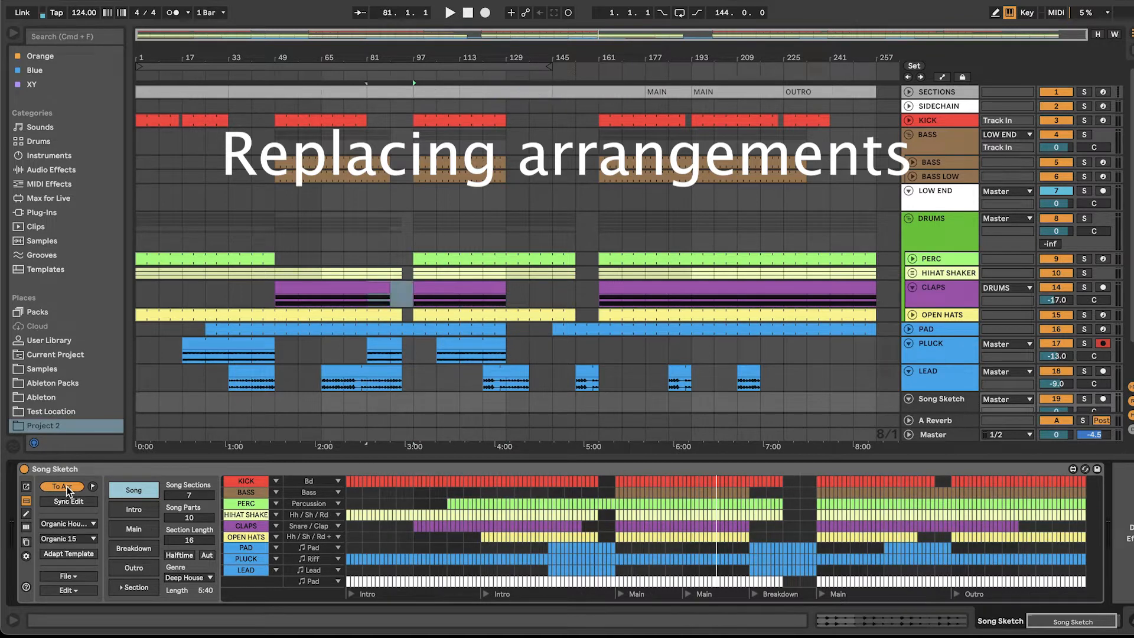
{"action": "left_click", "coordinate": [62, 487]}
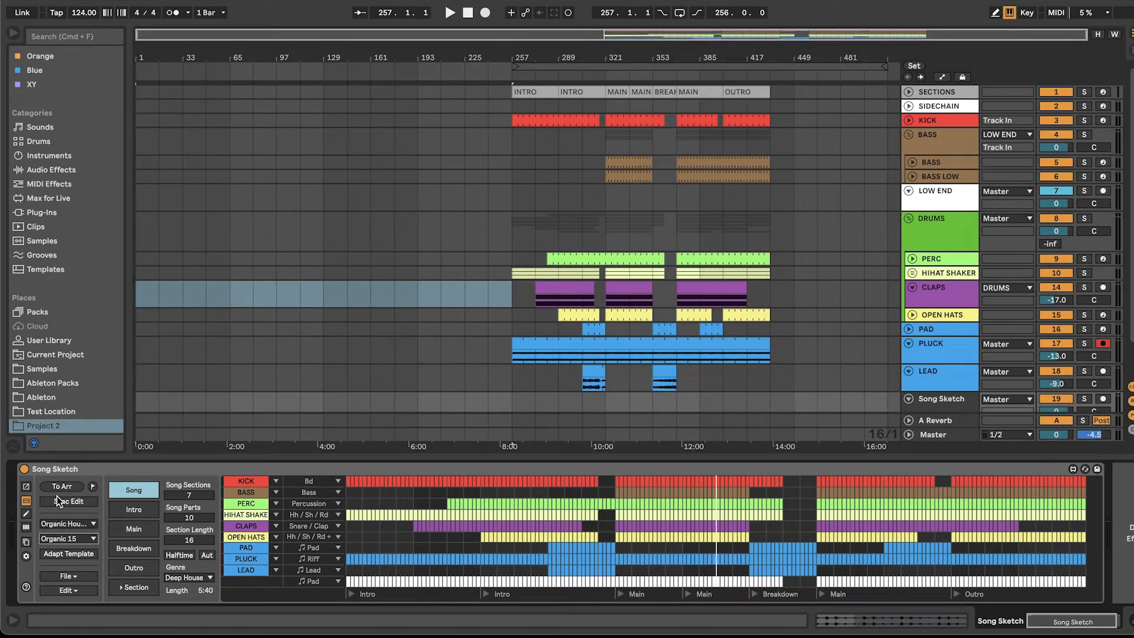
Step: Send the current Song Sketch template To Arr, replacing the arrangement
{"action": "left_click", "coordinate": [61, 486]}
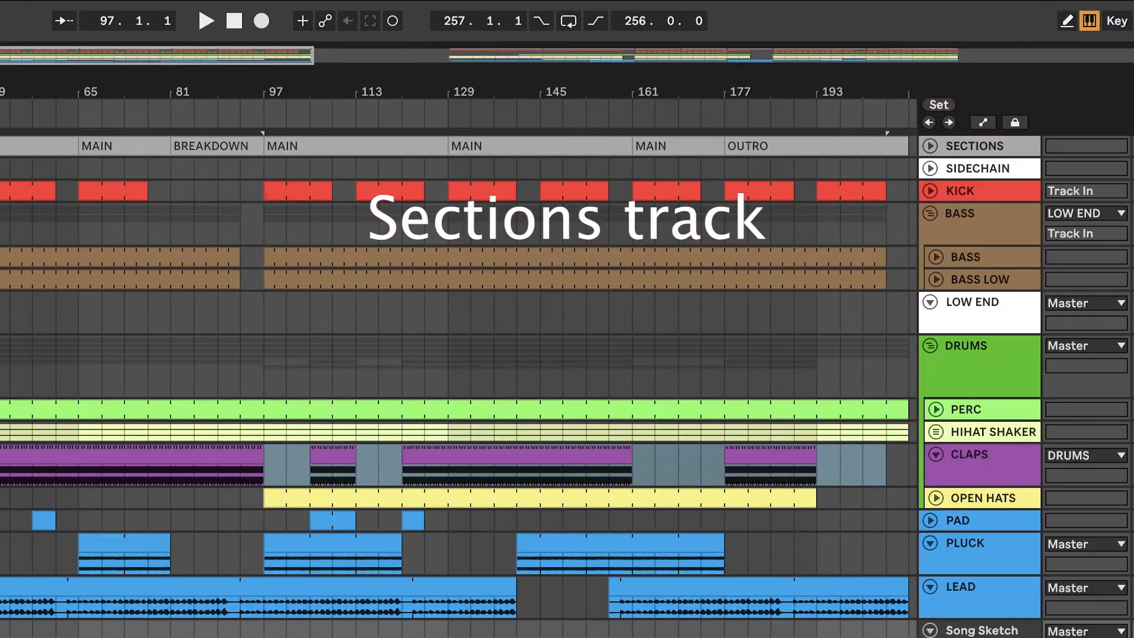
Step: Place the Organic 20 eight-section arrangement on the timeline from bar 1
{"action": "left_click", "coordinate": [977, 145]}
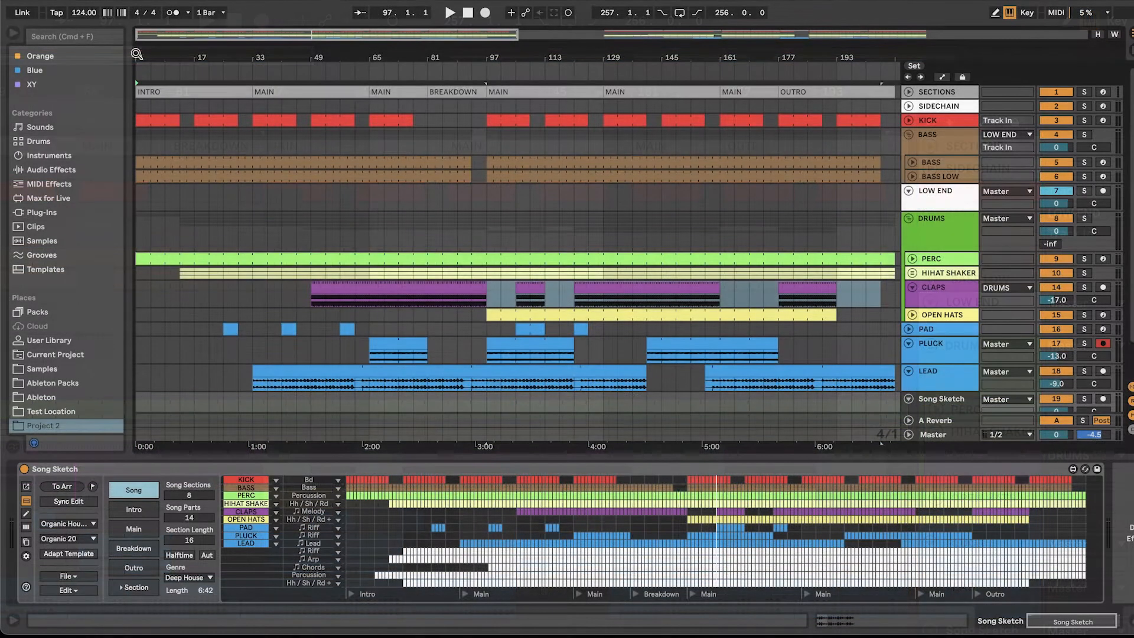
Step: Review the scene names in Session view, then return to Arrangement view with Tab
{"action": "left_click", "coordinate": [90, 491]}
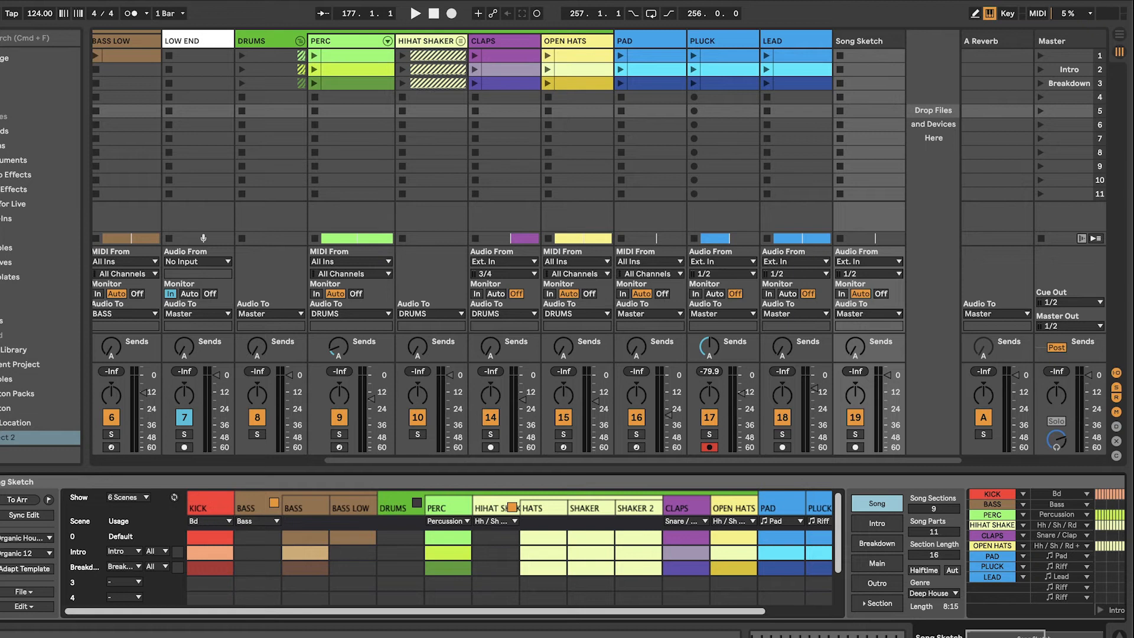
{"action": "key", "text": "tab"}
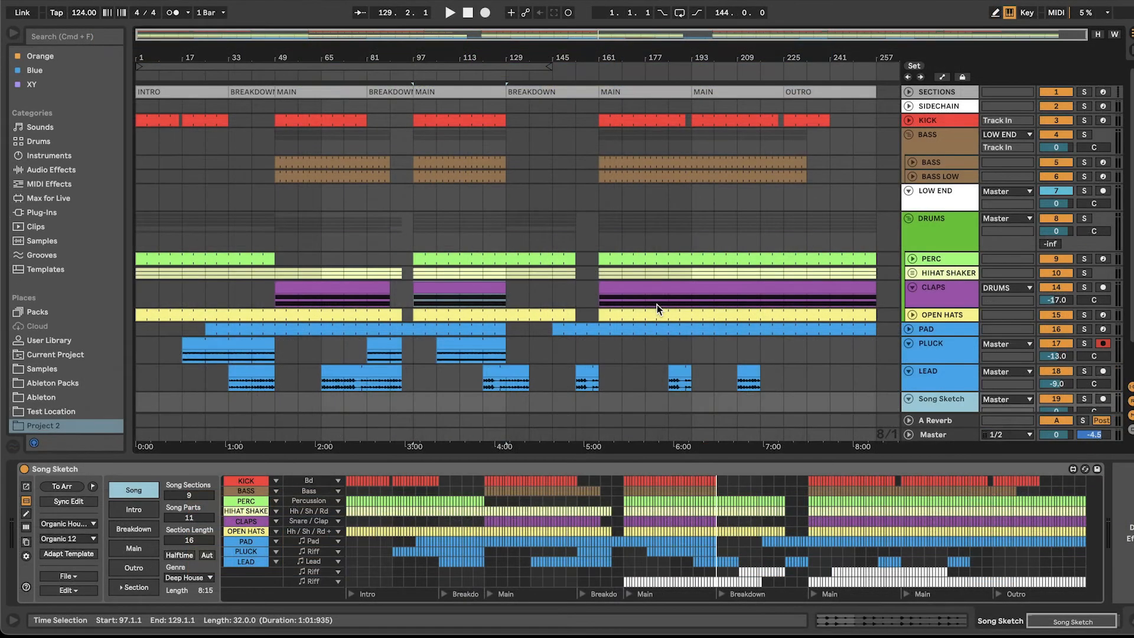